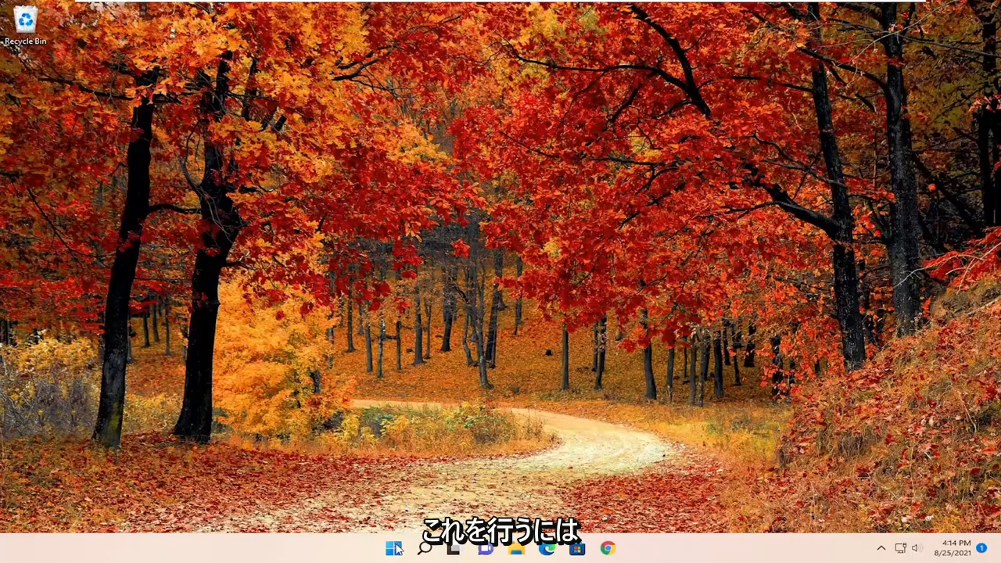
Open Change account settings from the user name in the Start menu
click(393, 548)
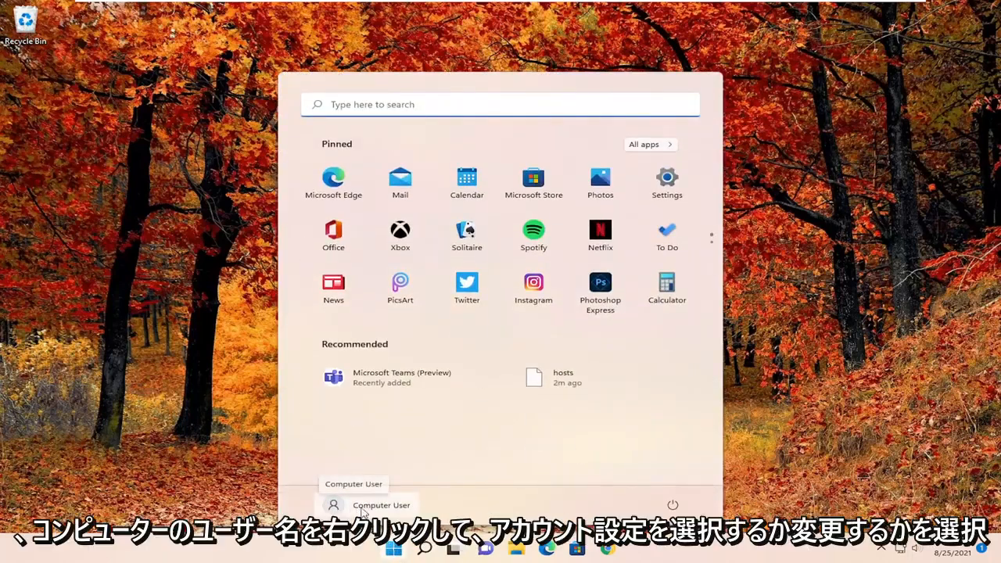
right_click(380, 504)
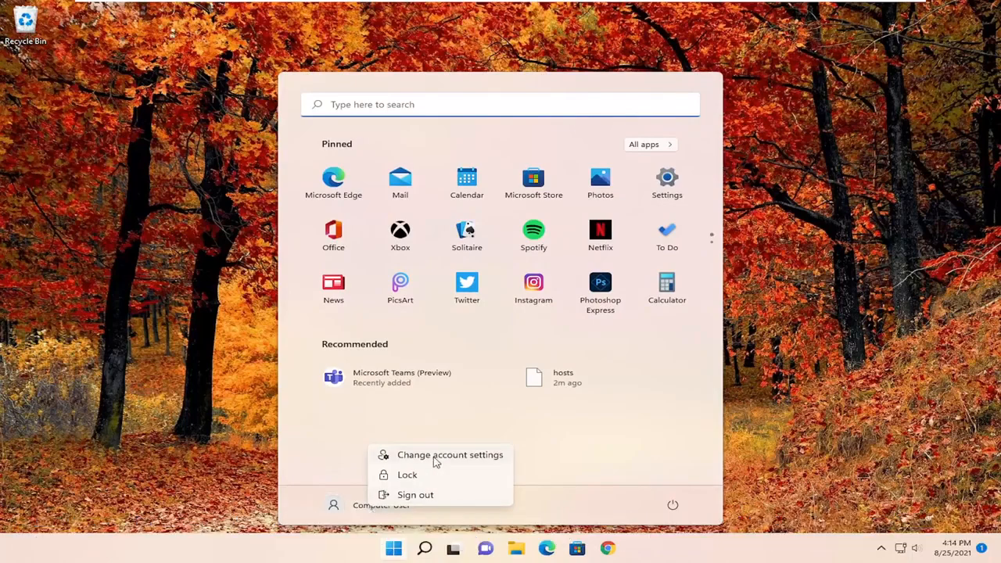
click(450, 454)
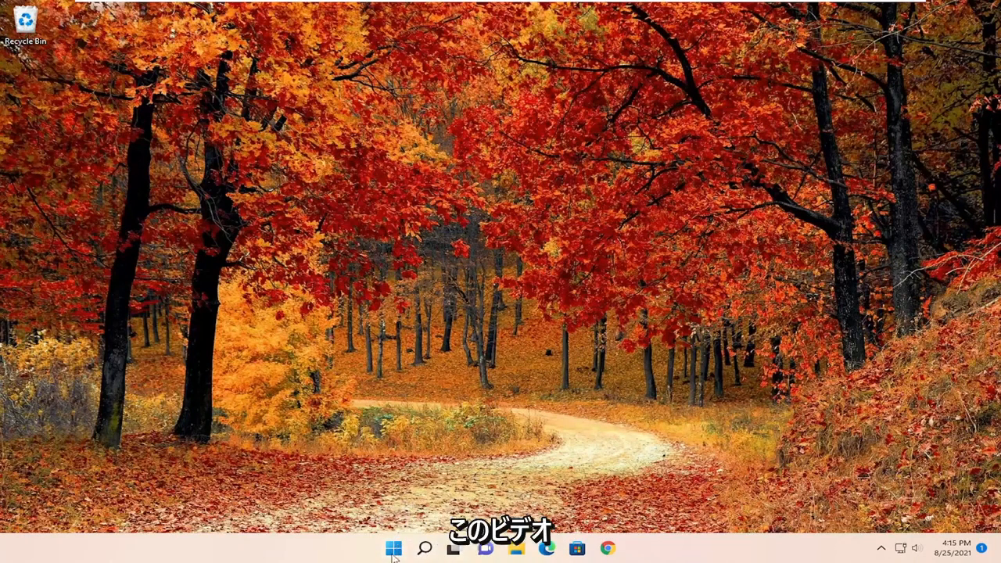
Sign out from the Start button's quick menu to reach the lock screen
right_click(393, 549)
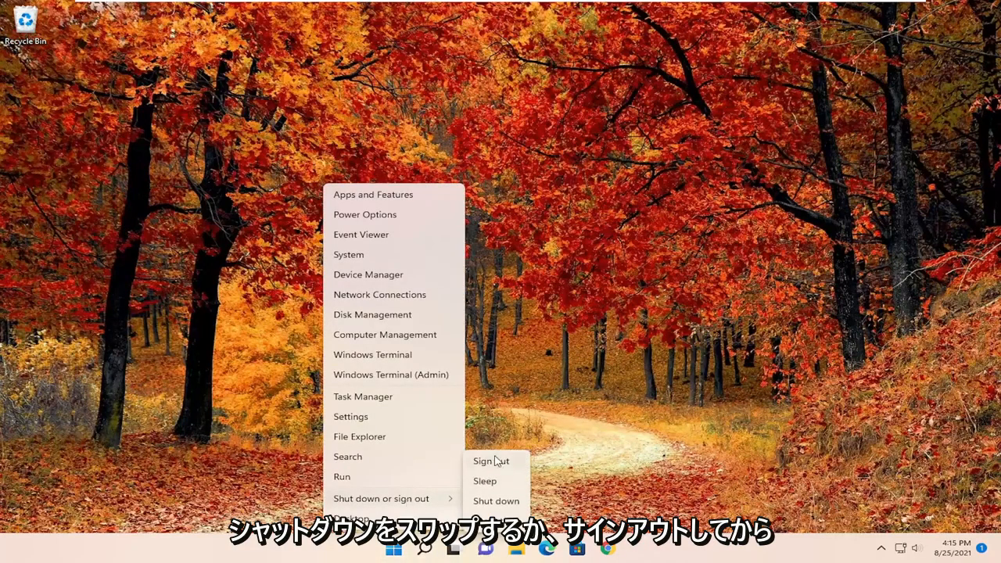
click(491, 460)
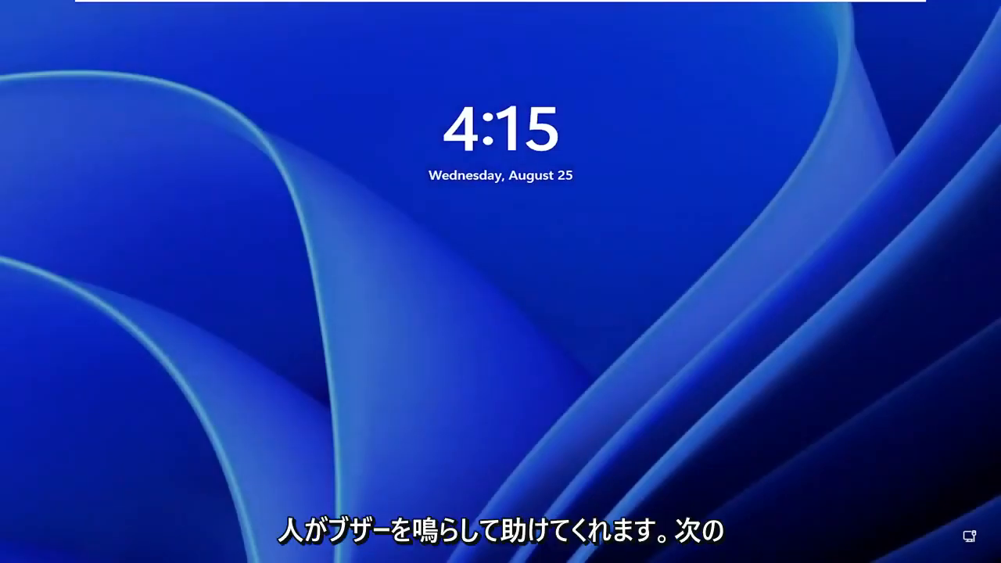